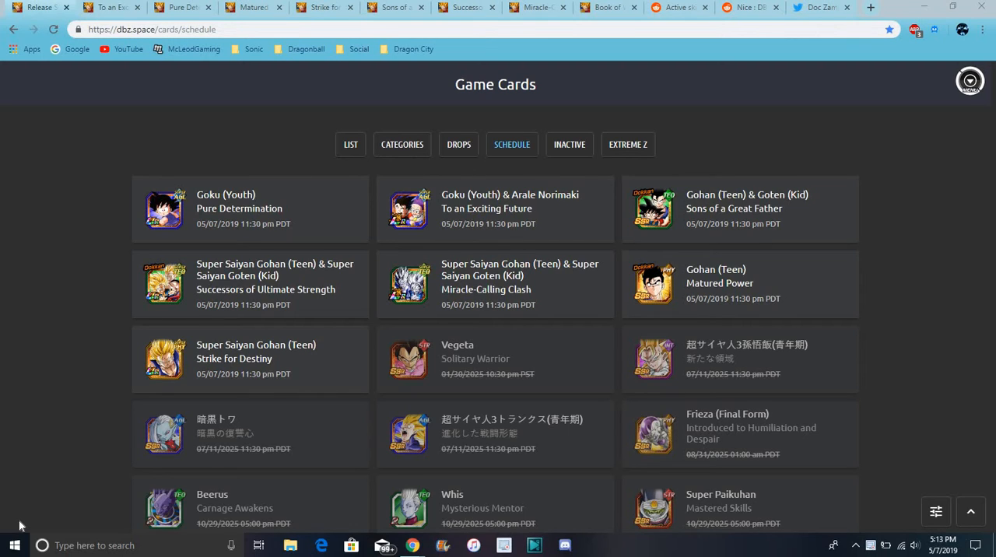
mouse_move(583, 230)
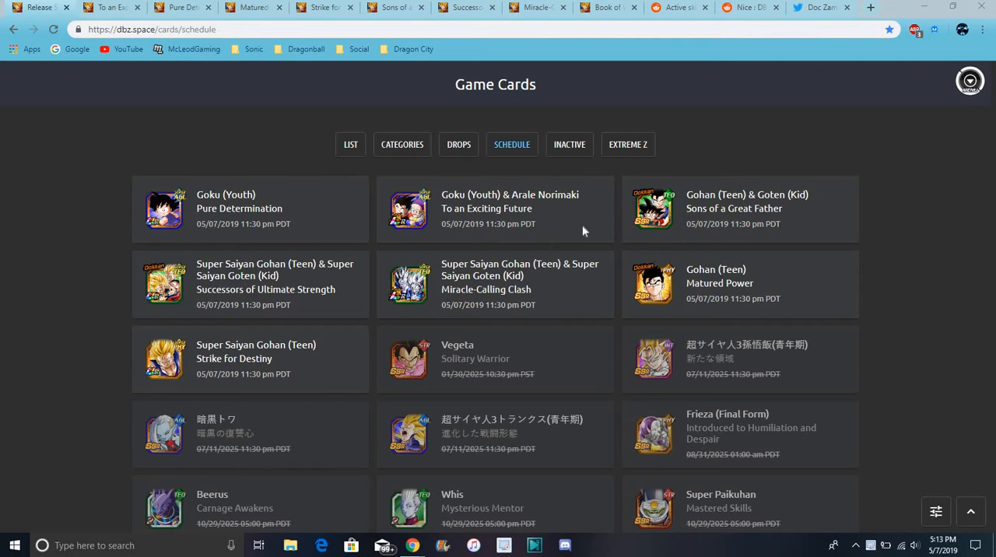
mouse_move(440, 303)
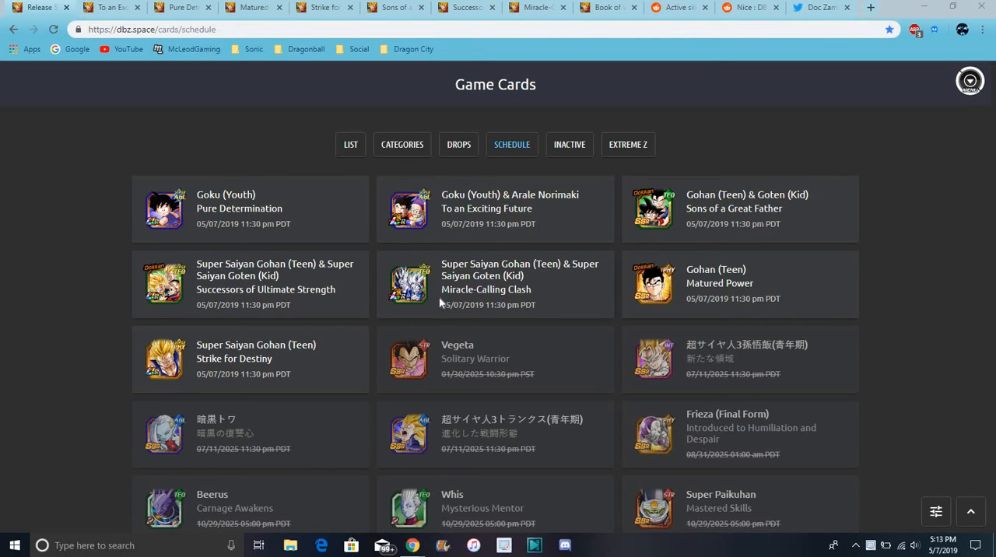
mouse_move(740, 93)
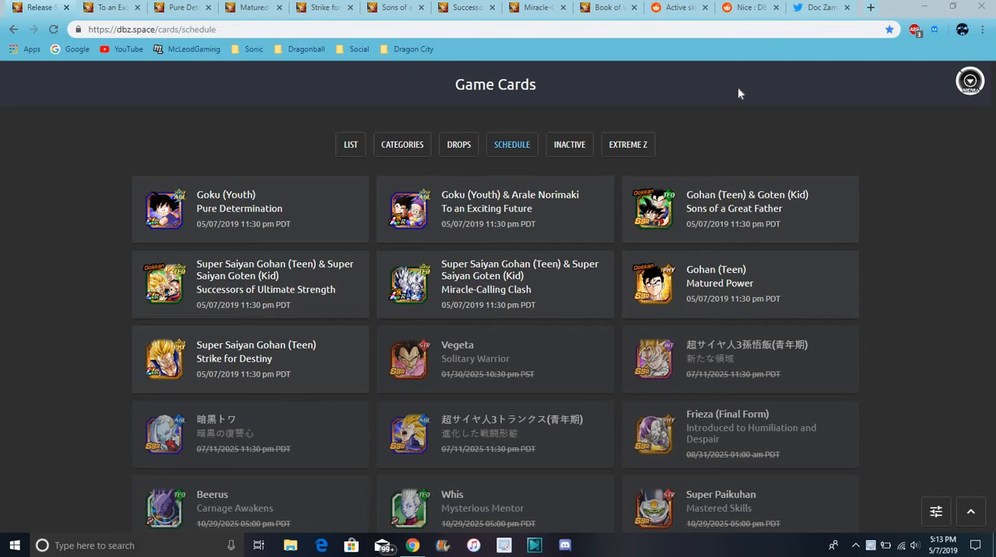
mouse_move(607, 111)
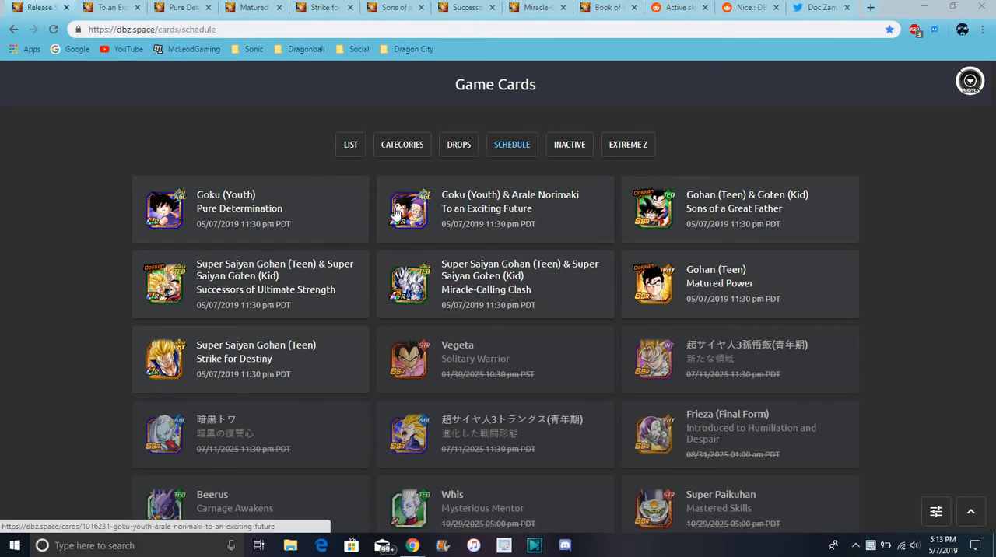
mouse_move(428, 196)
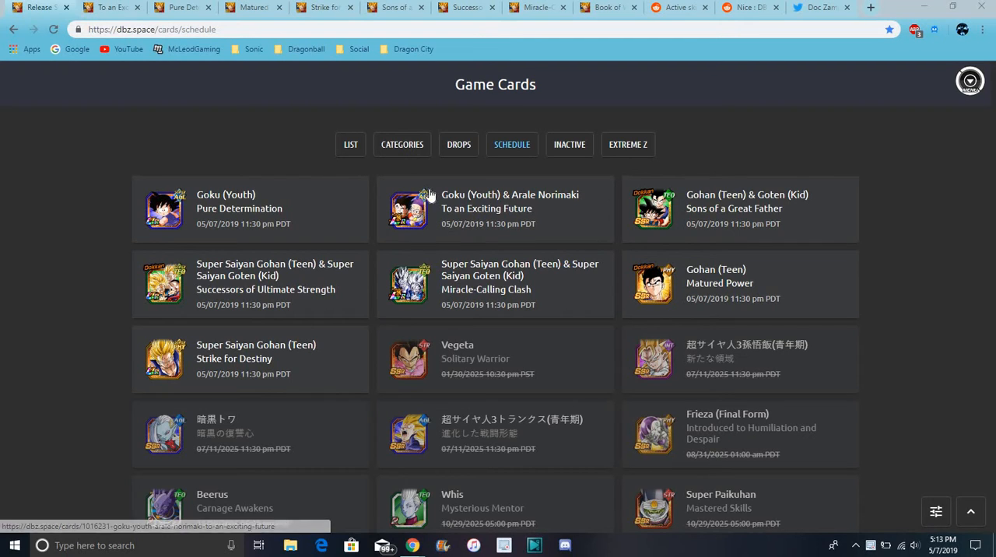
mouse_move(504, 191)
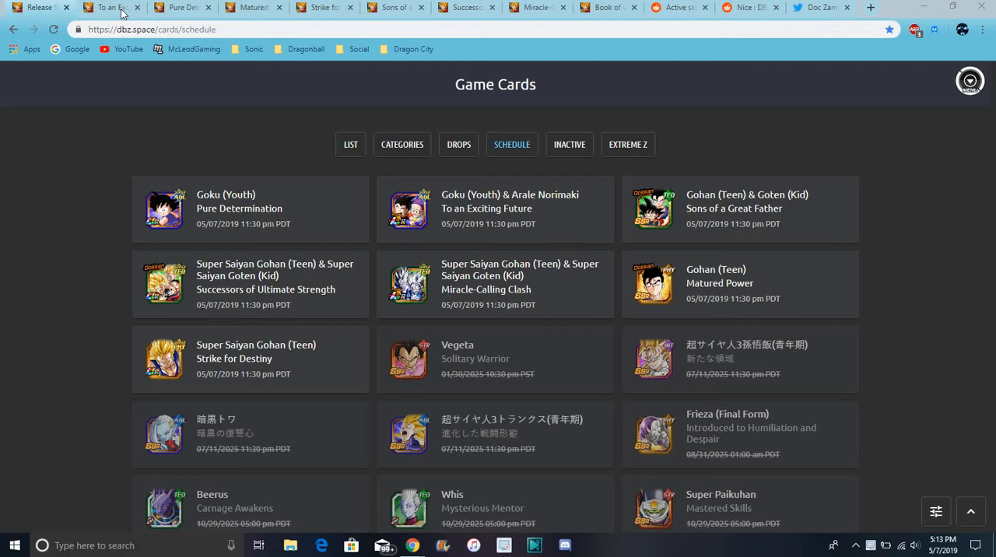
mouse_move(230, 153)
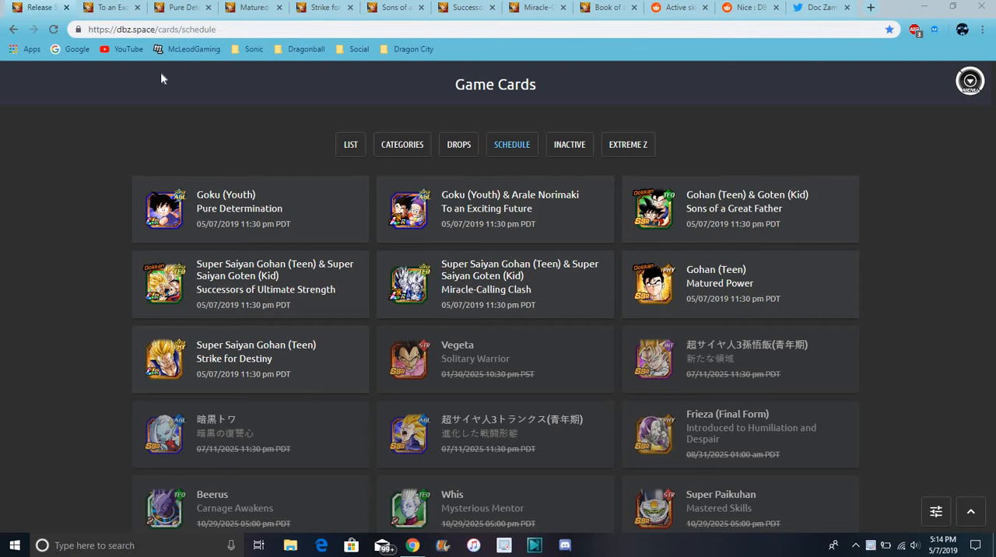
- Switch to the Goku (Youth) & Arale 'To an Exciting Future' card page with its 77% leader skill
left_click(494, 209)
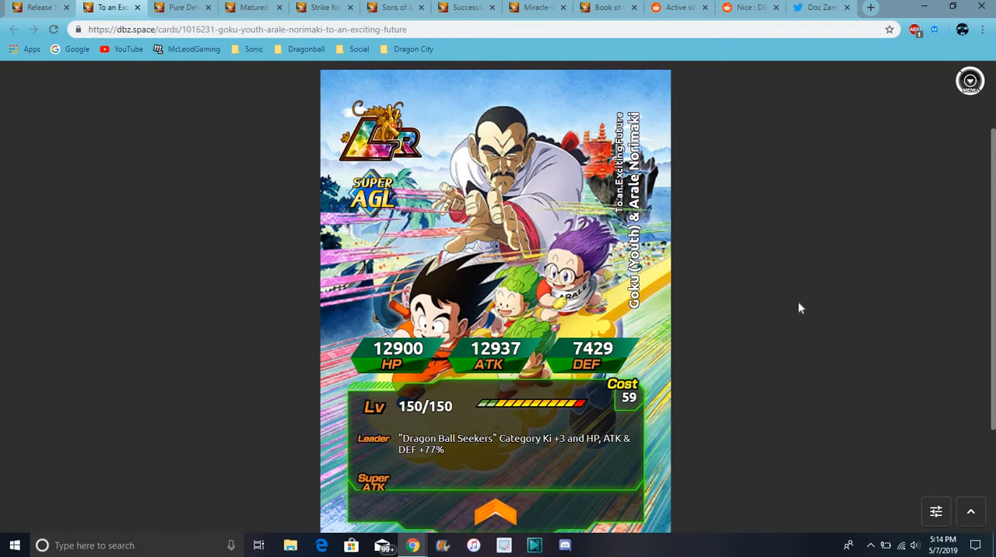
left_click(180, 7)
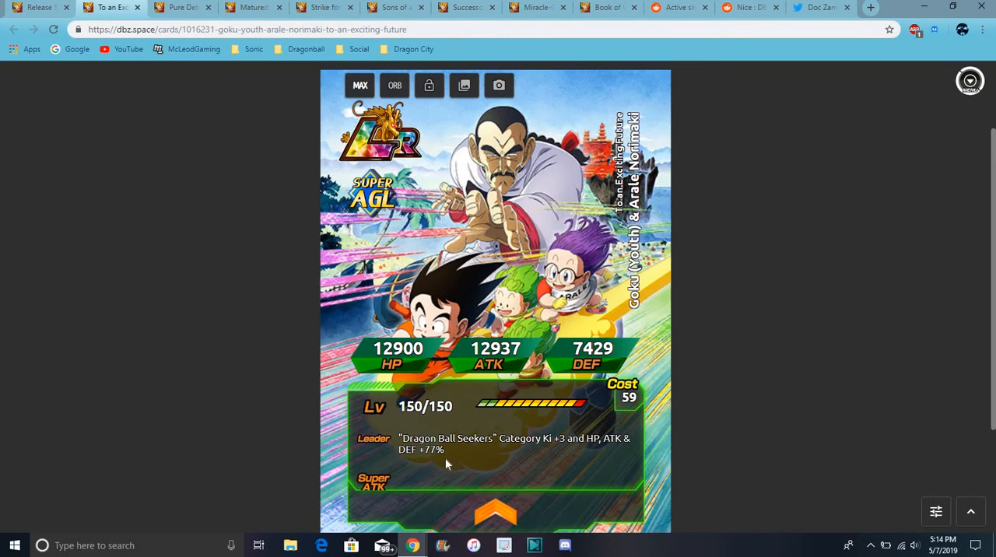
mouse_move(497, 517)
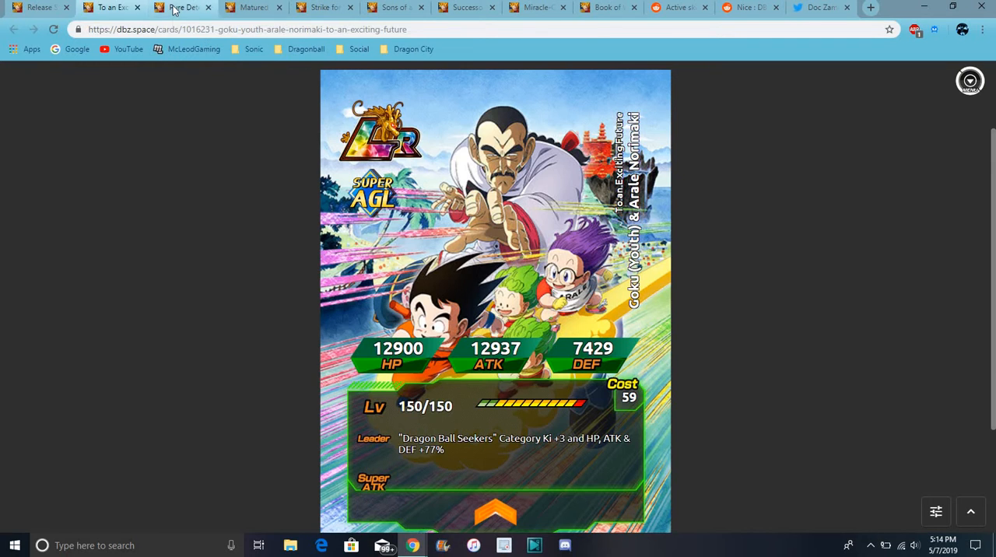
- Scroll through Gohan (Teen) 'Matured Power' skills, then open its awakening medal in a new tab
left_click(249, 7)
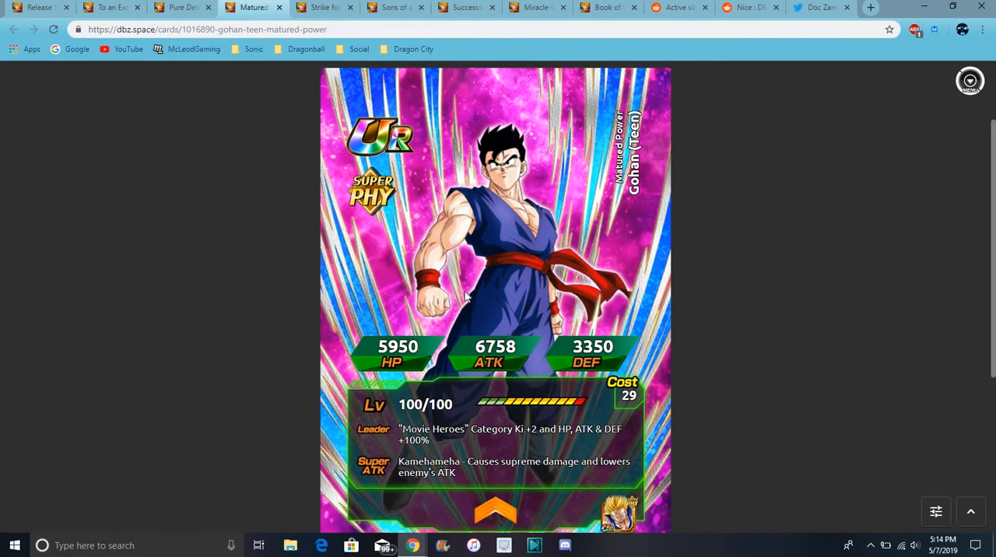
mouse_move(740, 268)
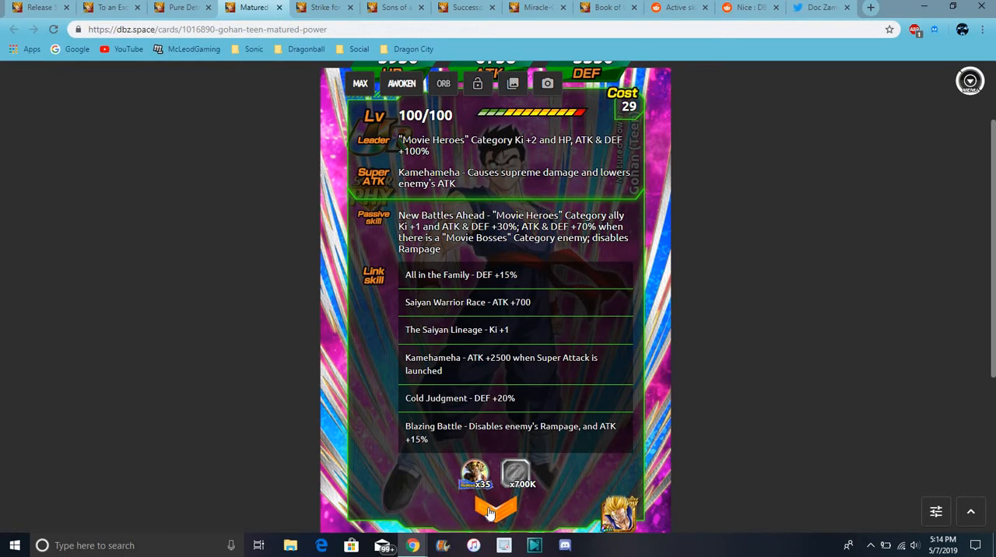
scroll("up", 3)
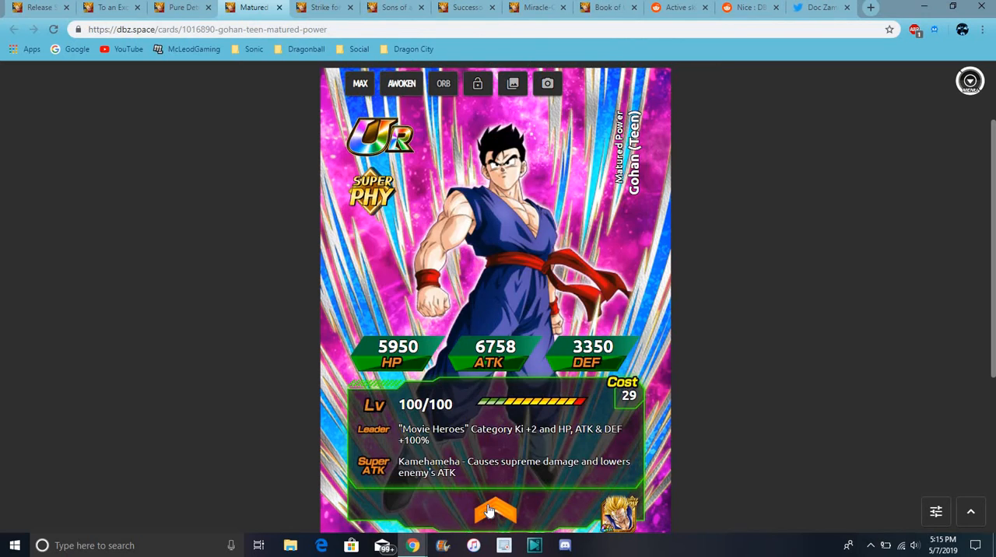
scroll("down", 3)
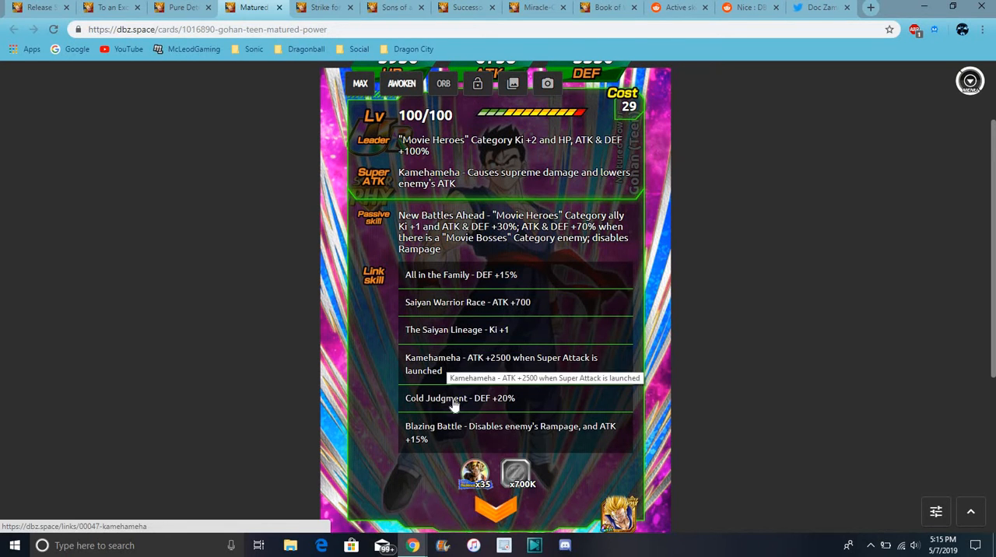
mouse_move(491, 508)
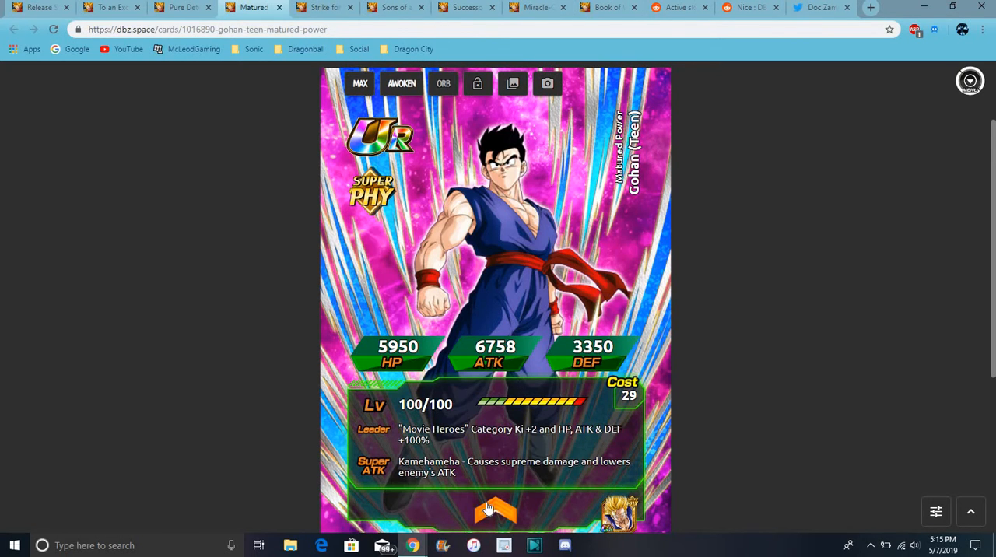
right_click(506, 363)
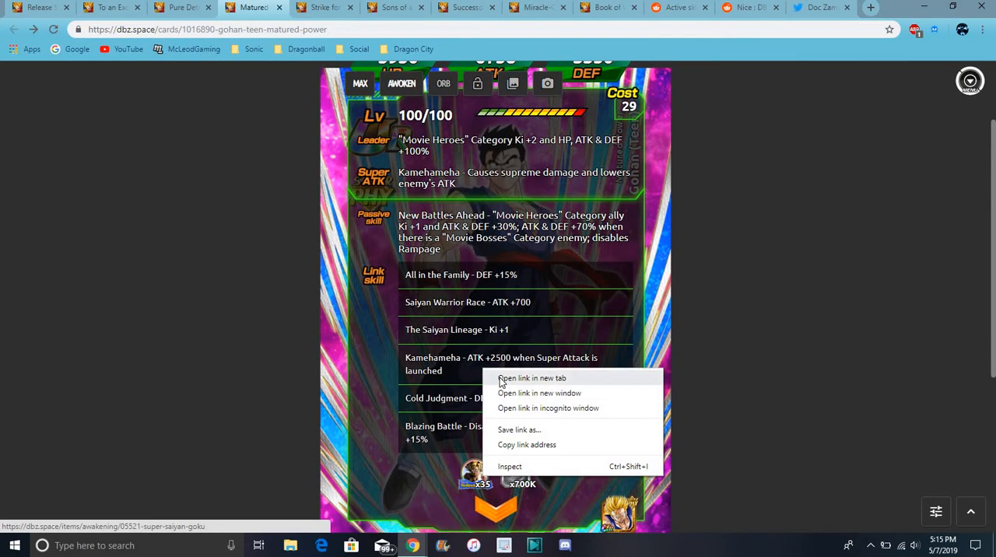
left_click(531, 379)
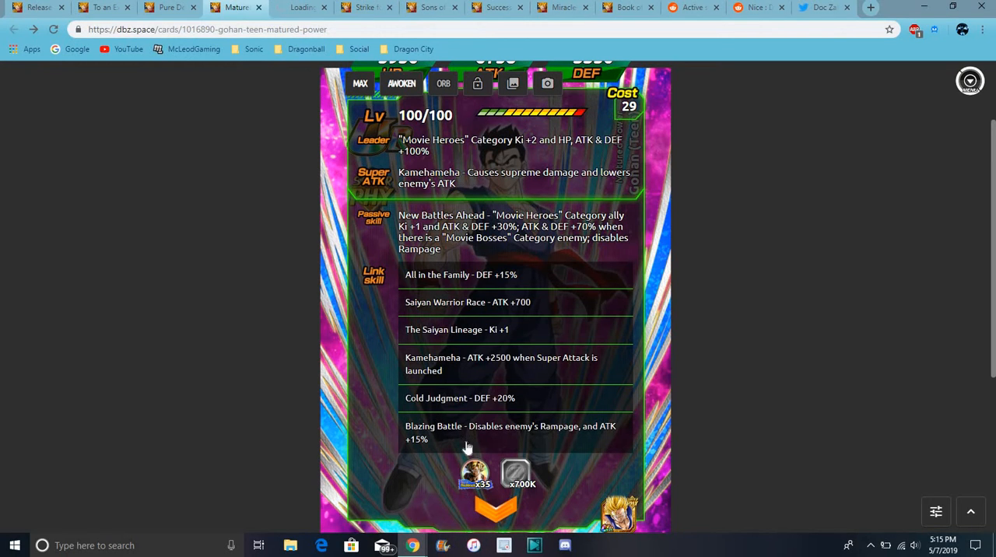
- Scroll up the Super Saiyan Goku medal page showing 12 Baba PTS and 20K Zeni
scroll("up", 3)
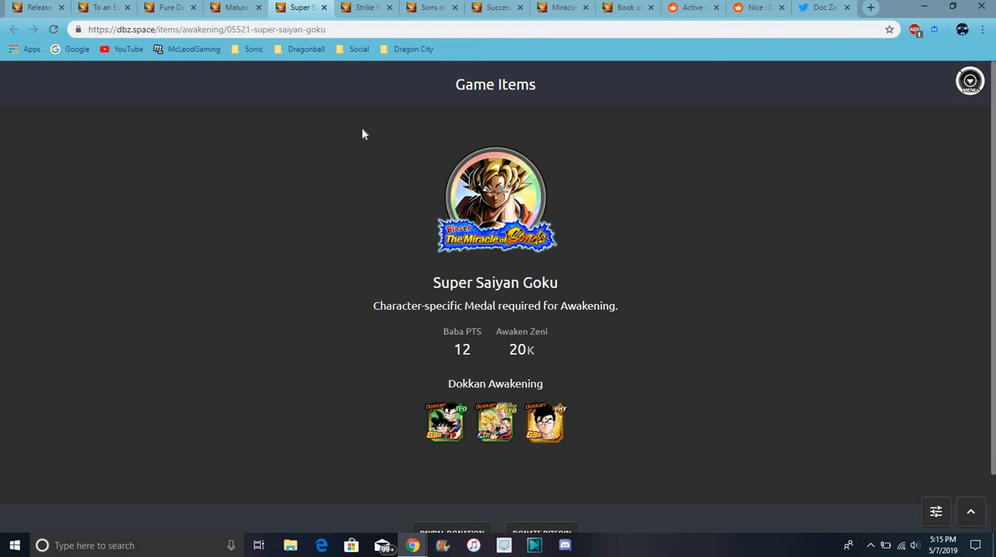
mouse_move(542, 410)
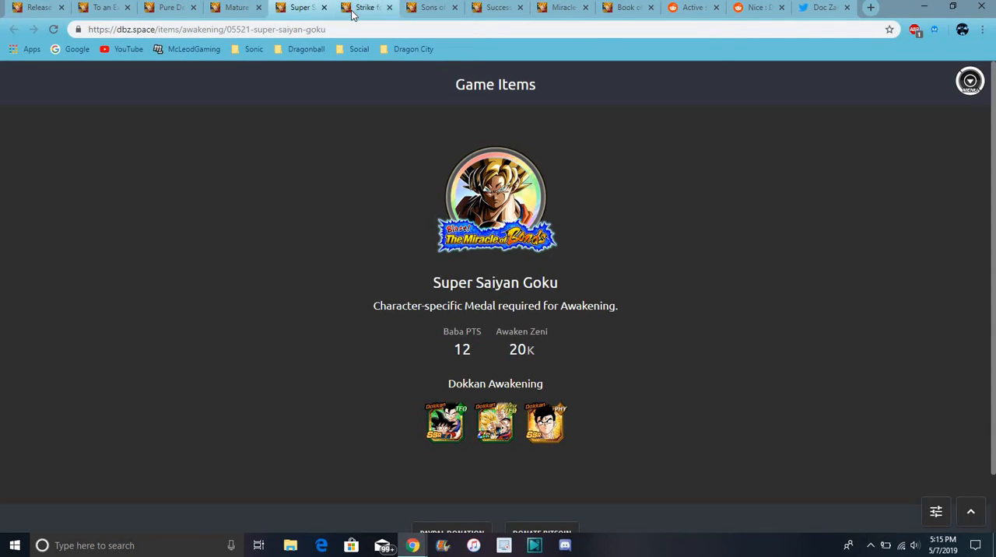
- Pass through Strike for Destiny and Sons of a Great Father to reach Successors of Ultimate Strength
left_click(366, 7)
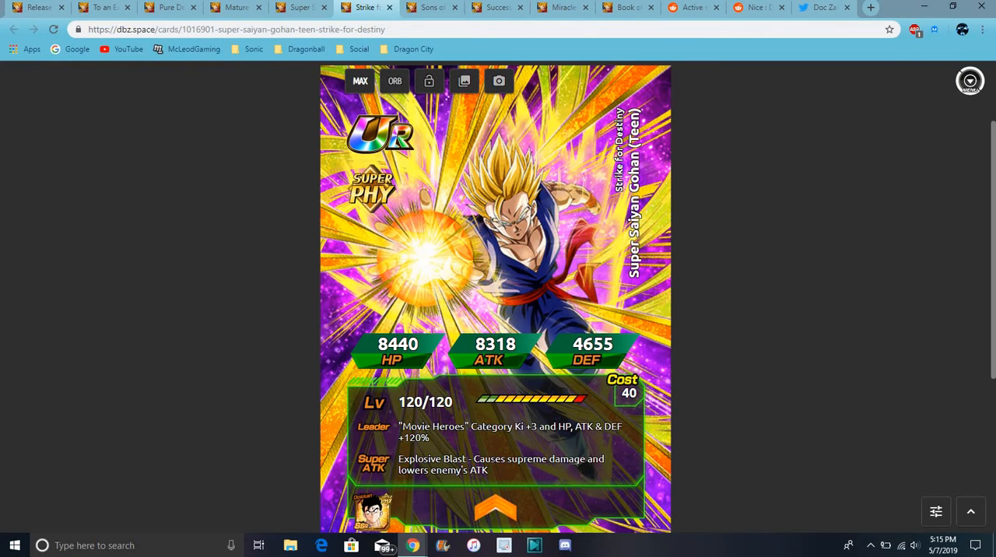
scroll("down", 3)
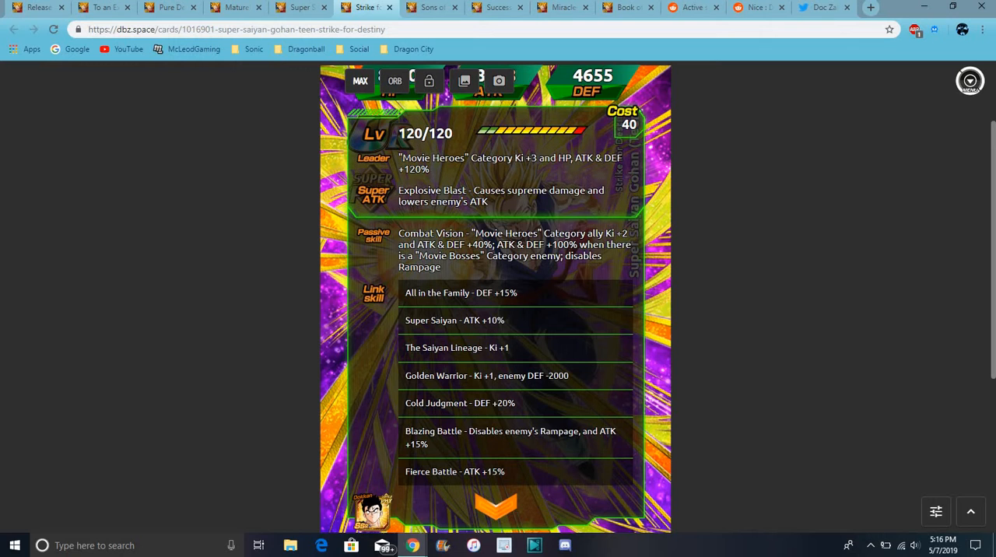
mouse_move(487, 505)
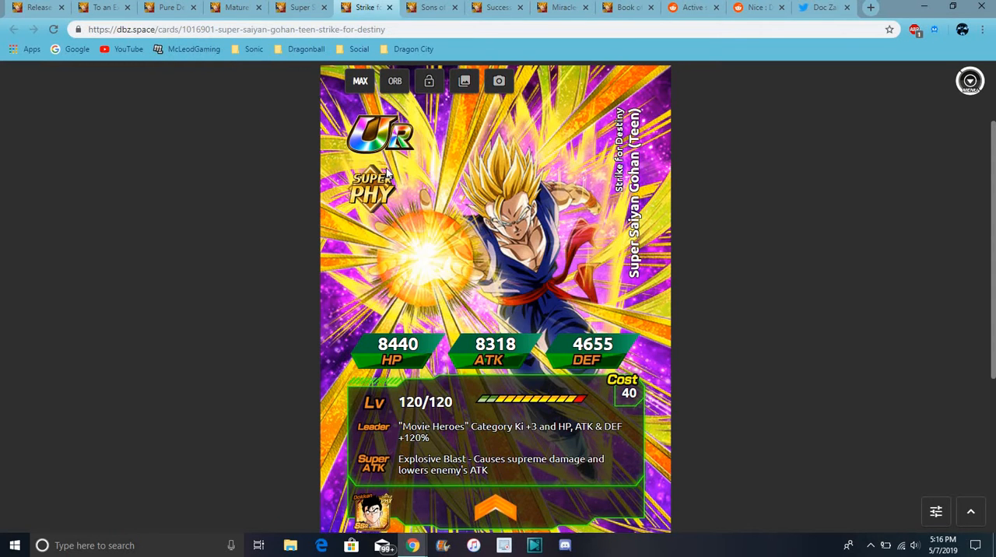
left_click(428, 7)
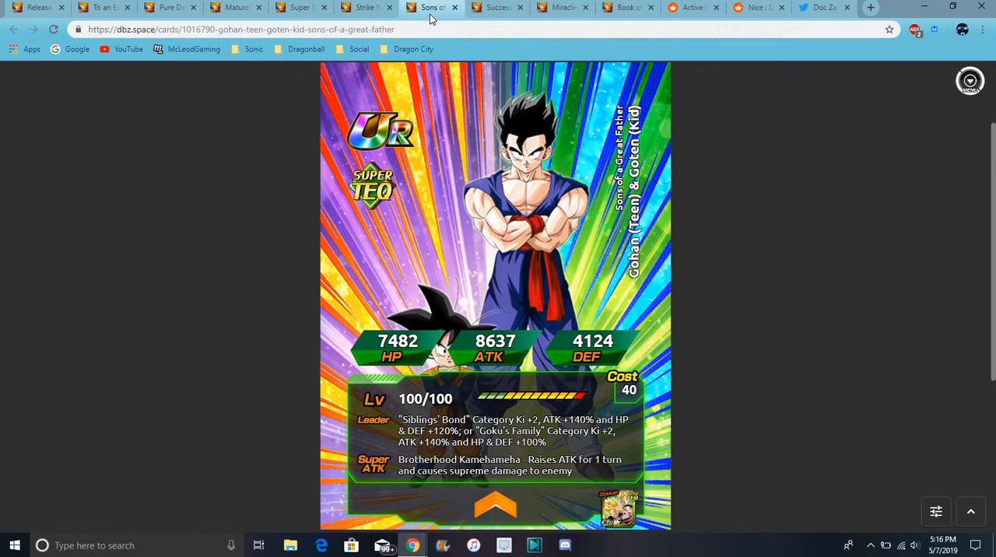
mouse_move(720, 119)
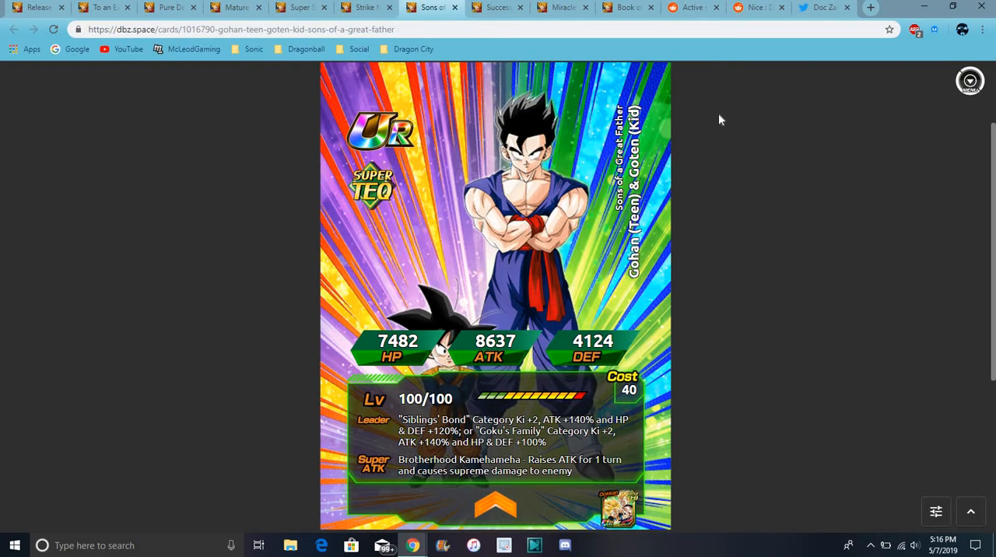
mouse_move(576, 95)
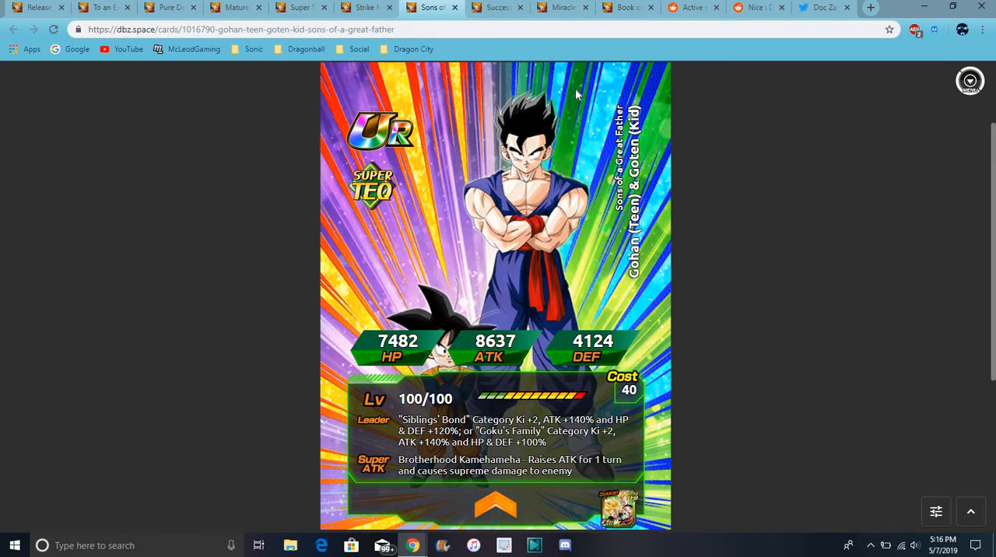
left_click(495, 7)
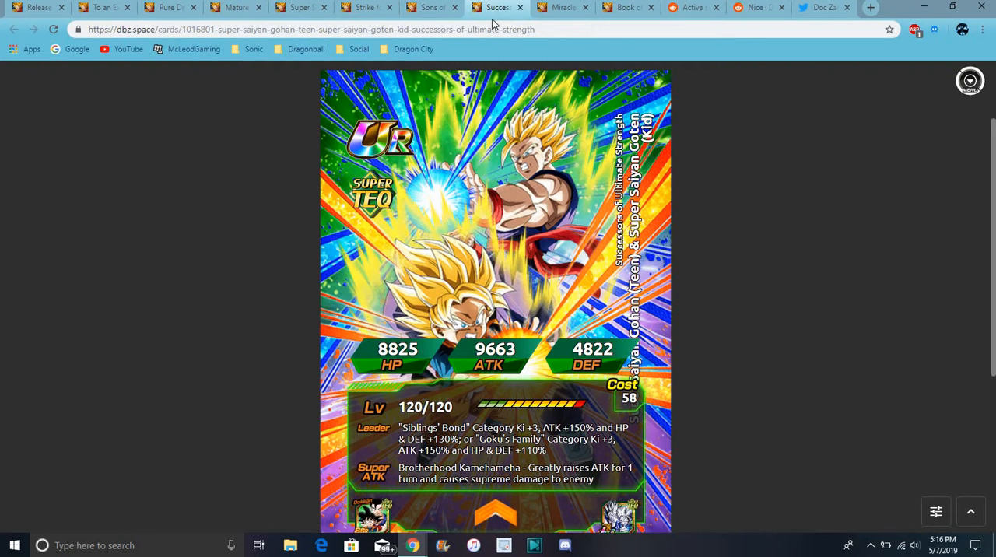
- Open the LR 'Miracle-Calling Clash' Gohan & Goten card and read its passive and link skills
left_click(562, 7)
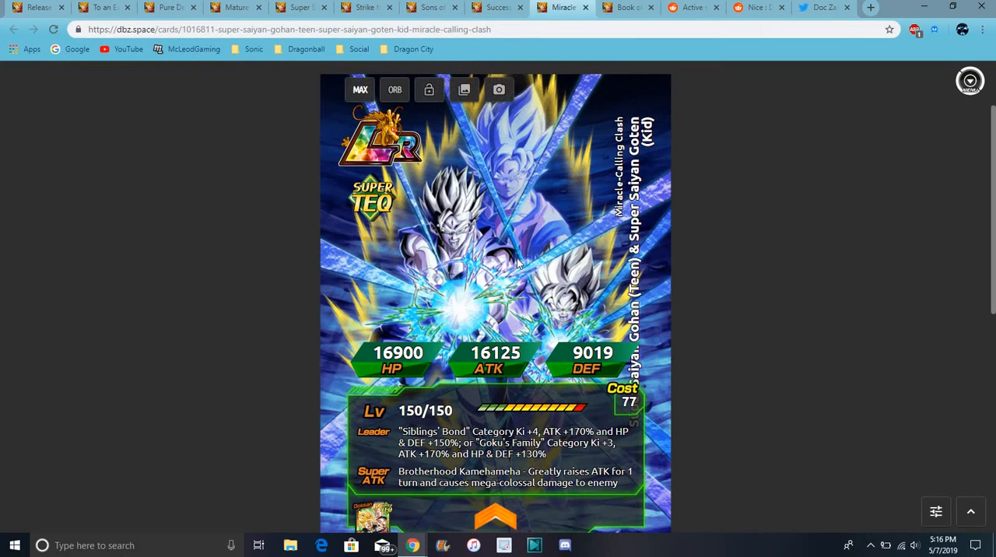
mouse_move(534, 279)
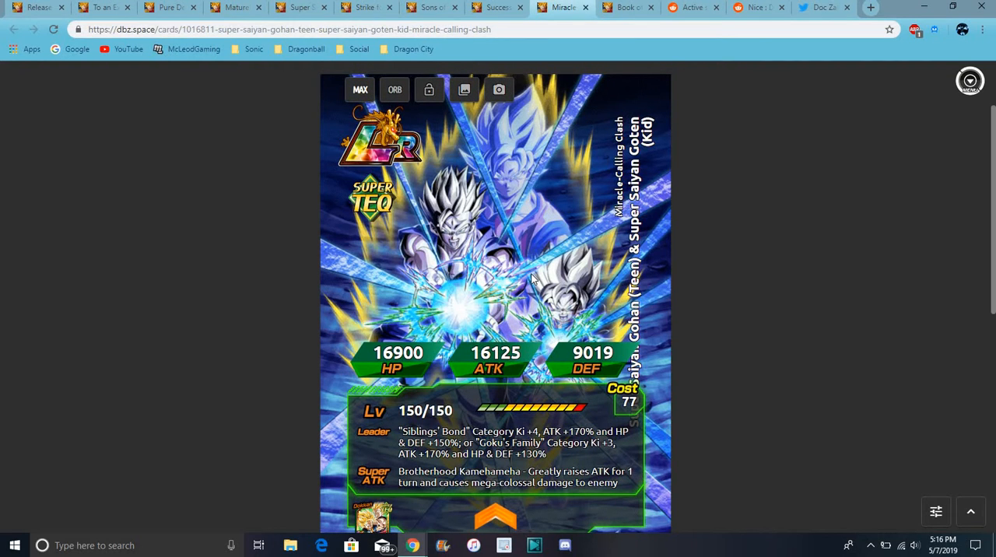
mouse_move(544, 126)
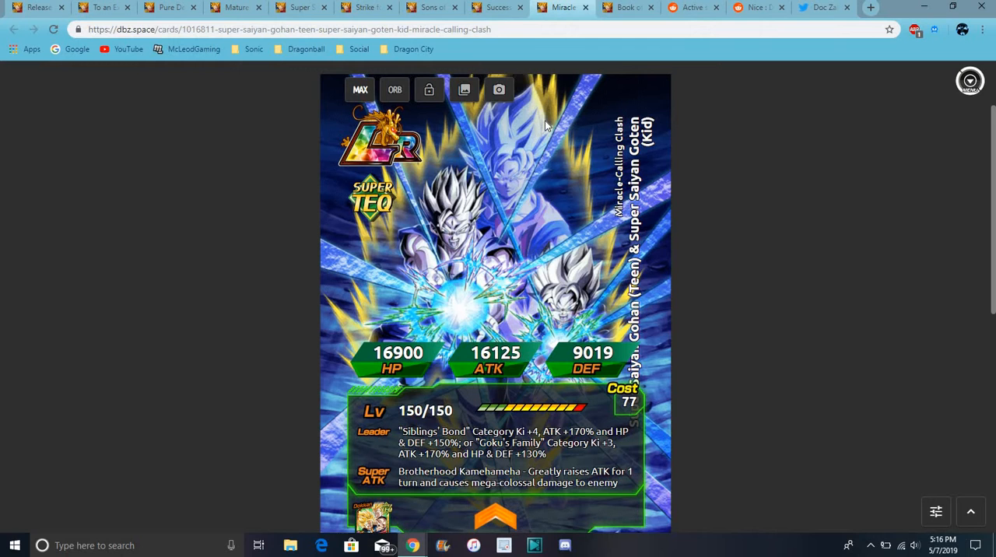
mouse_move(480, 228)
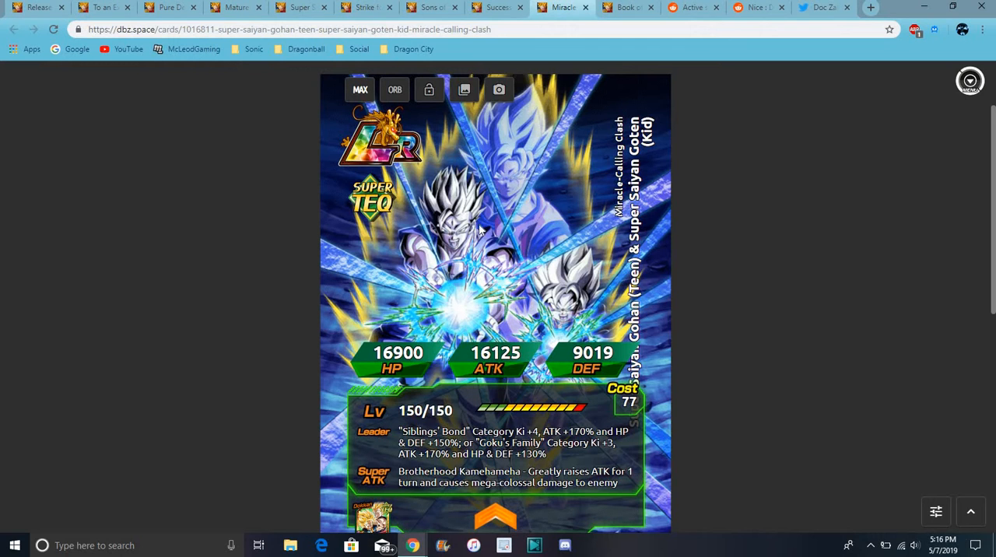
mouse_move(489, 512)
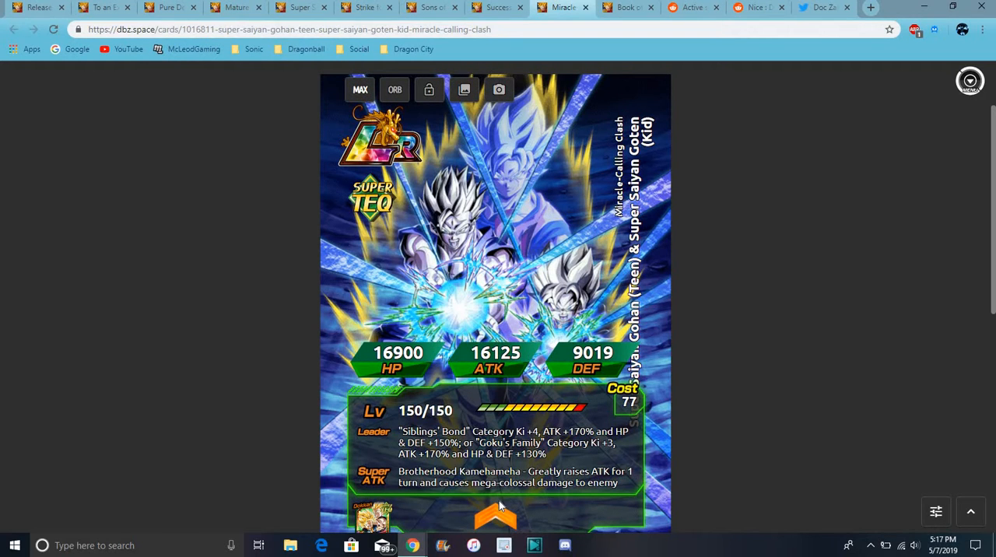
scroll("down", 3)
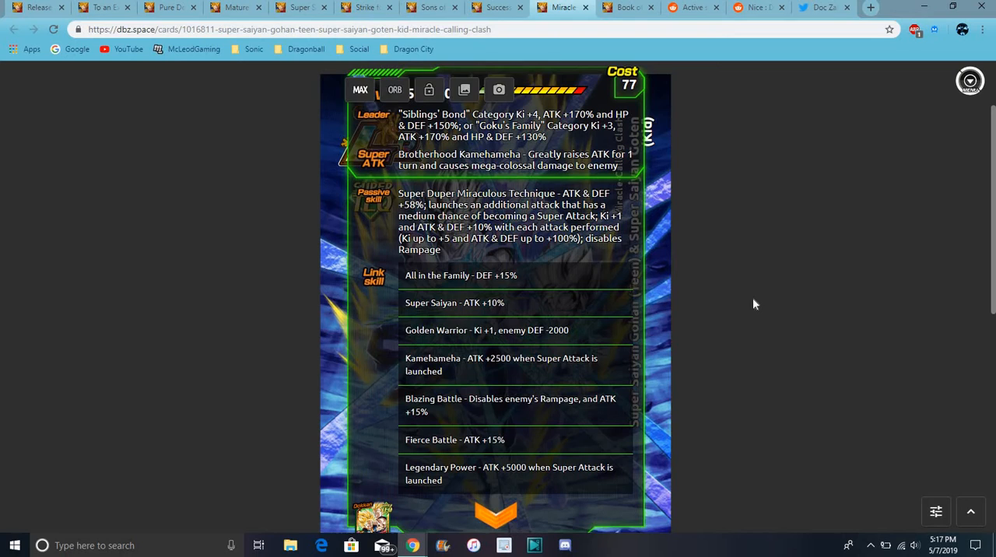
left_click(360, 88)
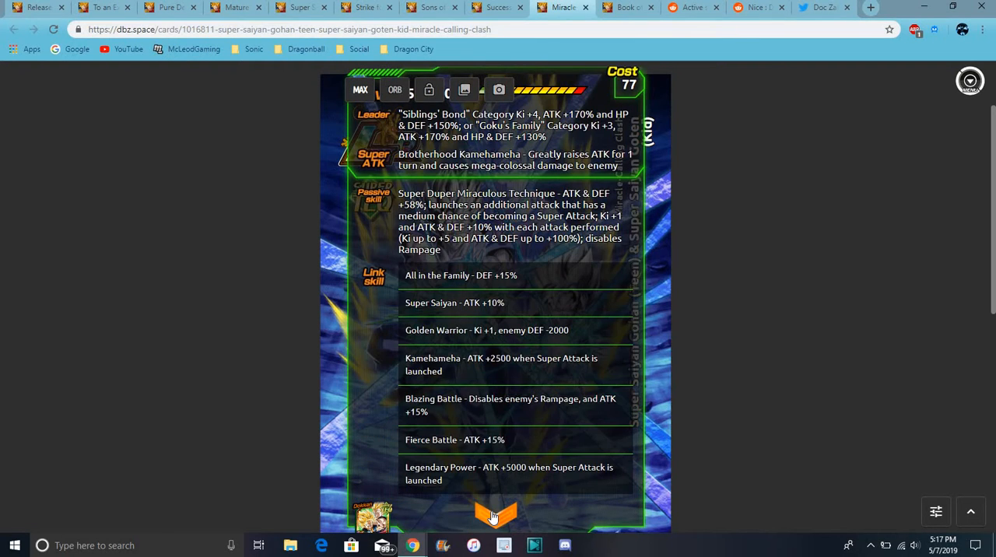
scroll("up", 3)
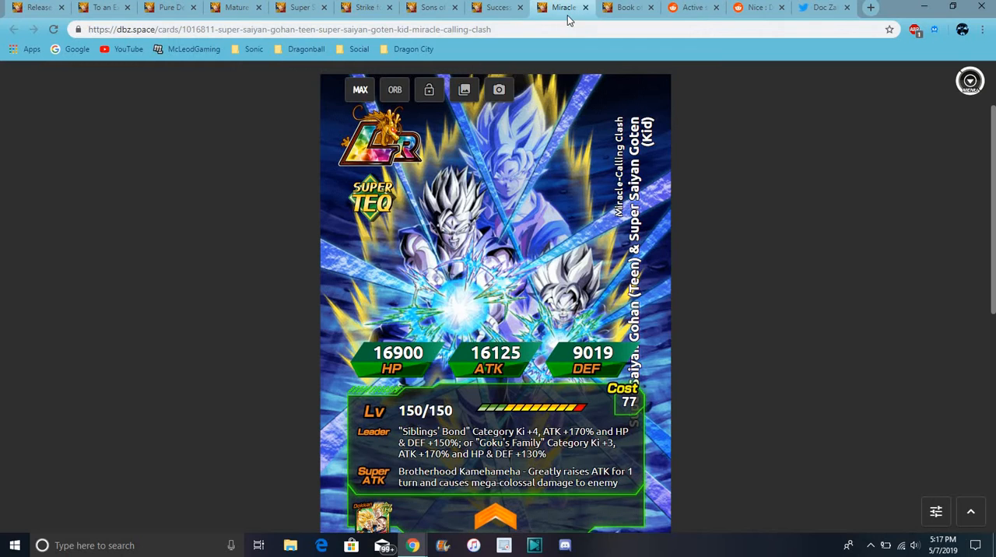
mouse_move(535, 274)
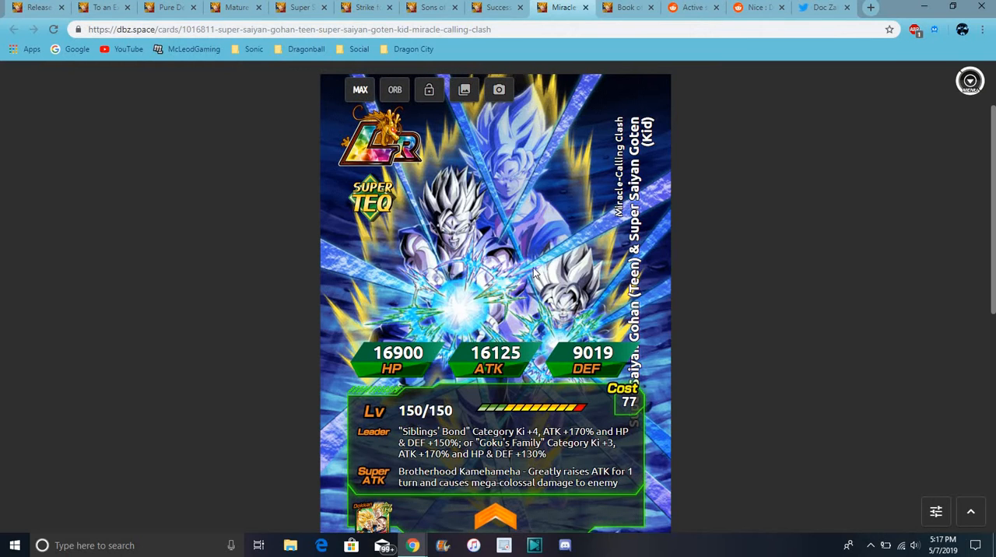
- Show the limited-time 'Book of War: Son Family' item page
left_click(622, 7)
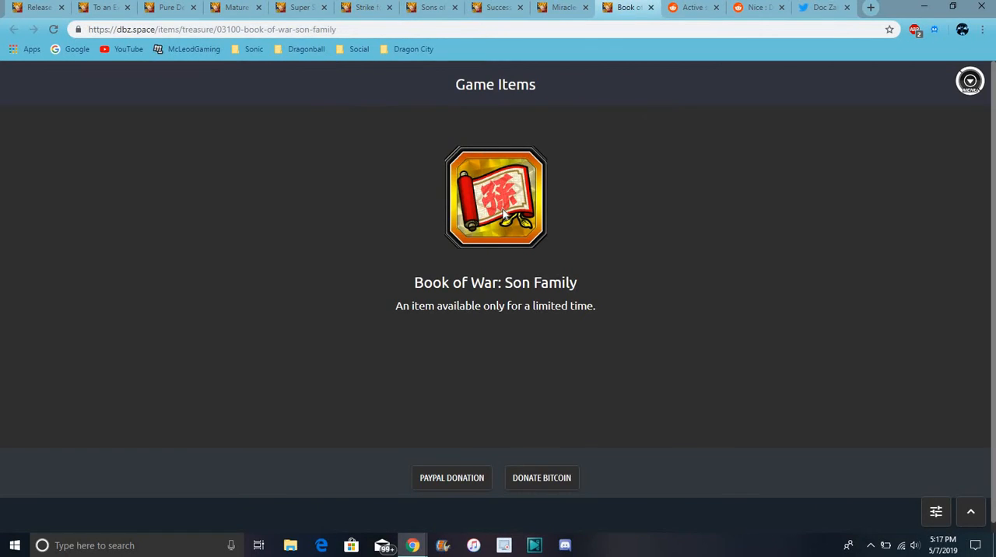
mouse_move(612, 205)
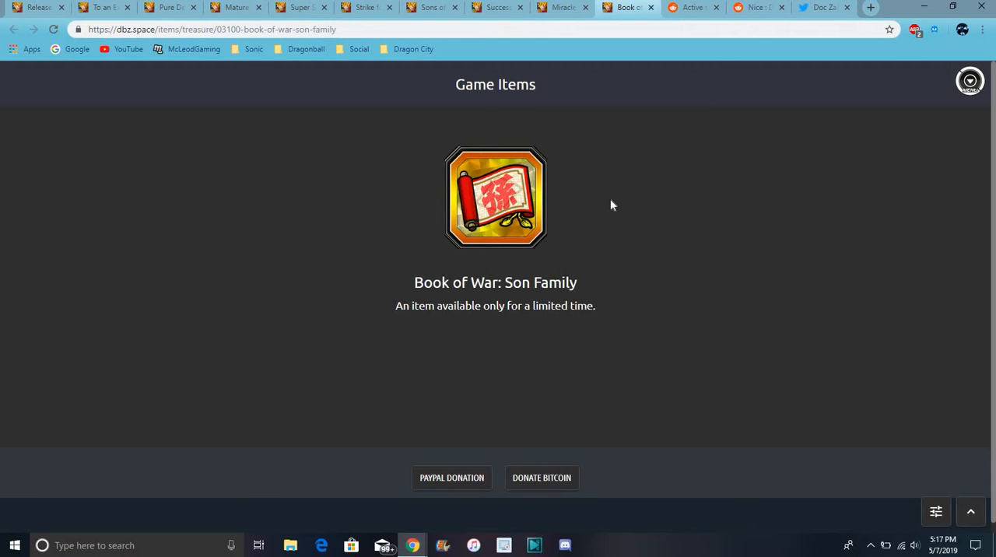
mouse_move(676, 138)
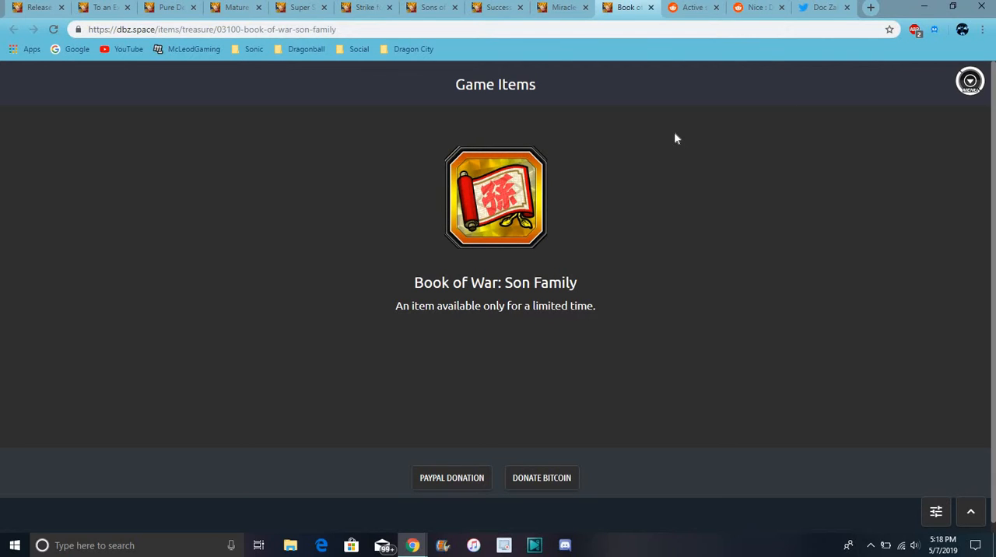
- View the Reddit active skill info post, then the 'Nice' post with Japanese news screenshot
left_click(691, 8)
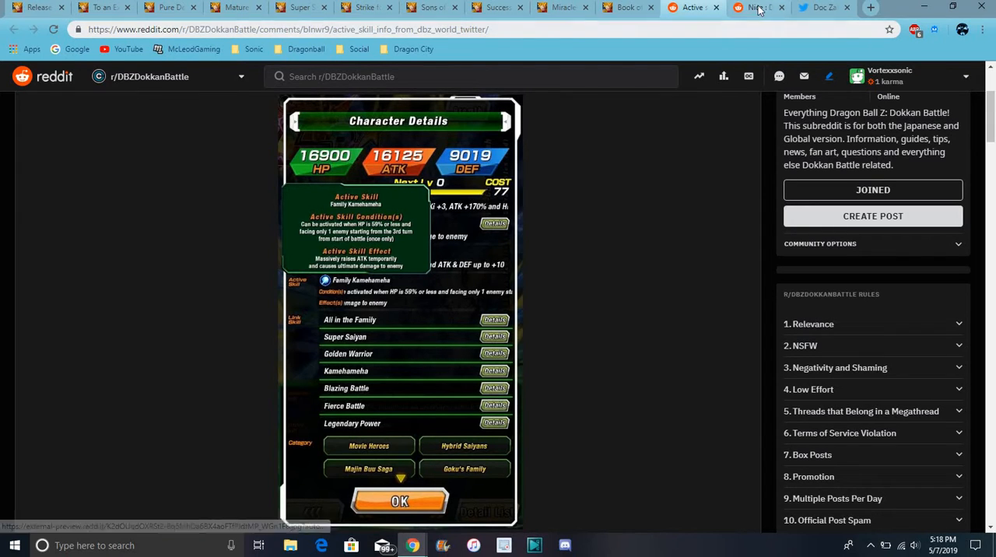
left_click(755, 8)
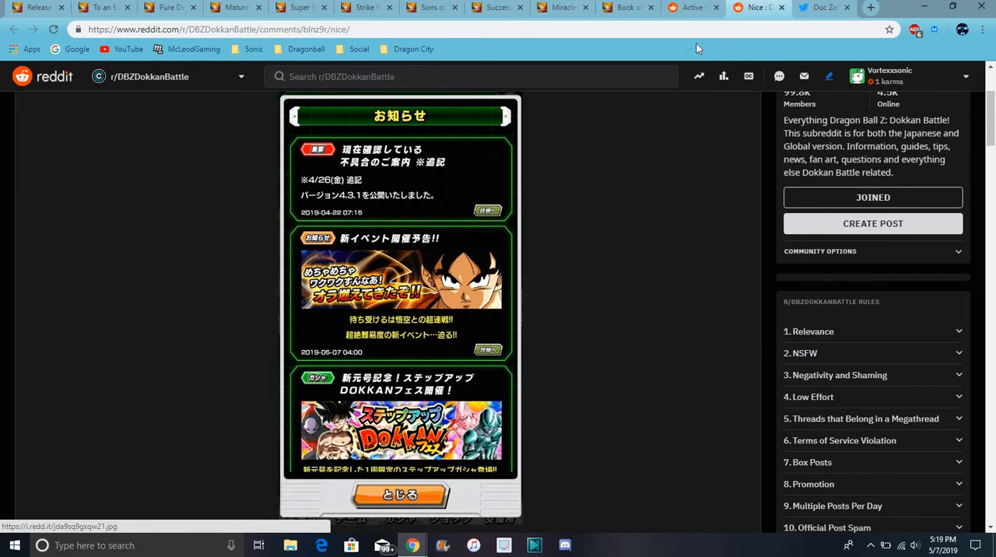
- View Doc Zamasu's Broly database tweet, then return to the Book of War page
left_click(755, 8)
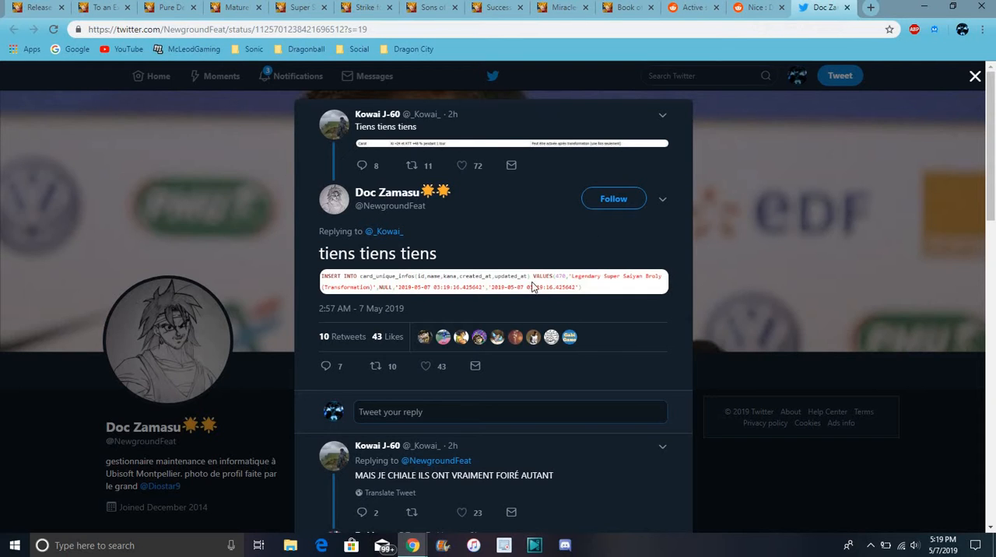
mouse_move(692, 64)
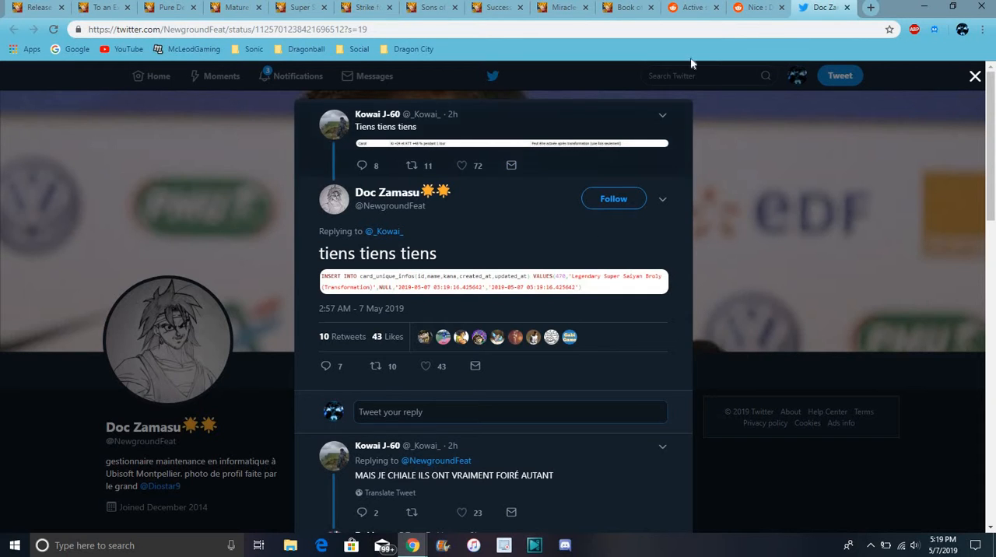
left_click(627, 7)
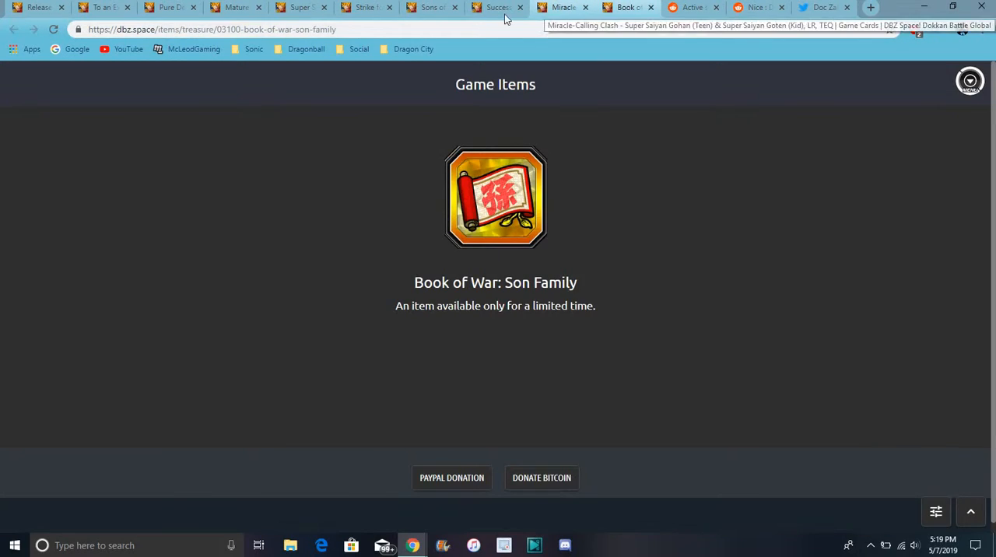
- Cycle through Sons of a Great Father, Pure Determination and Successors, ending on Miracle-Calling Clash
left_click(432, 7)
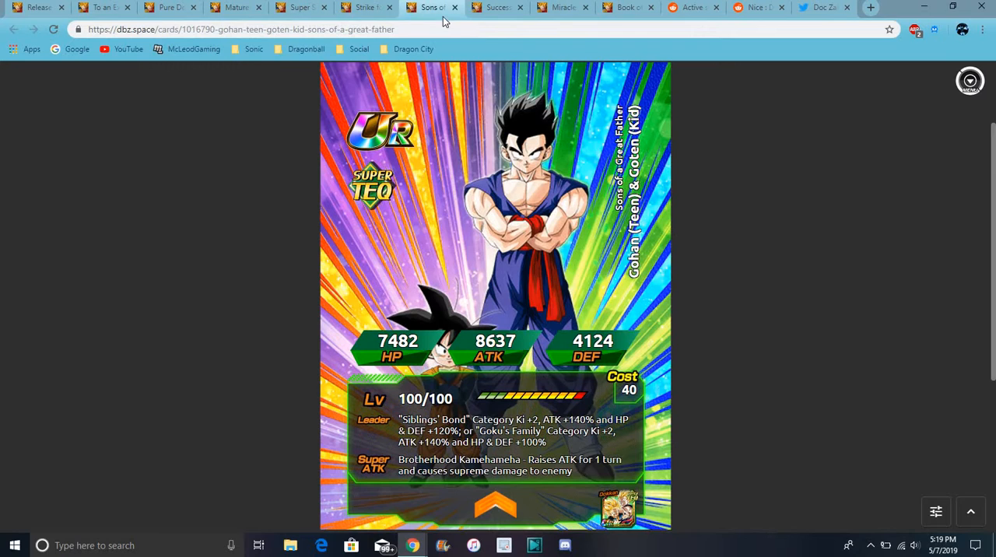
left_click(101, 7)
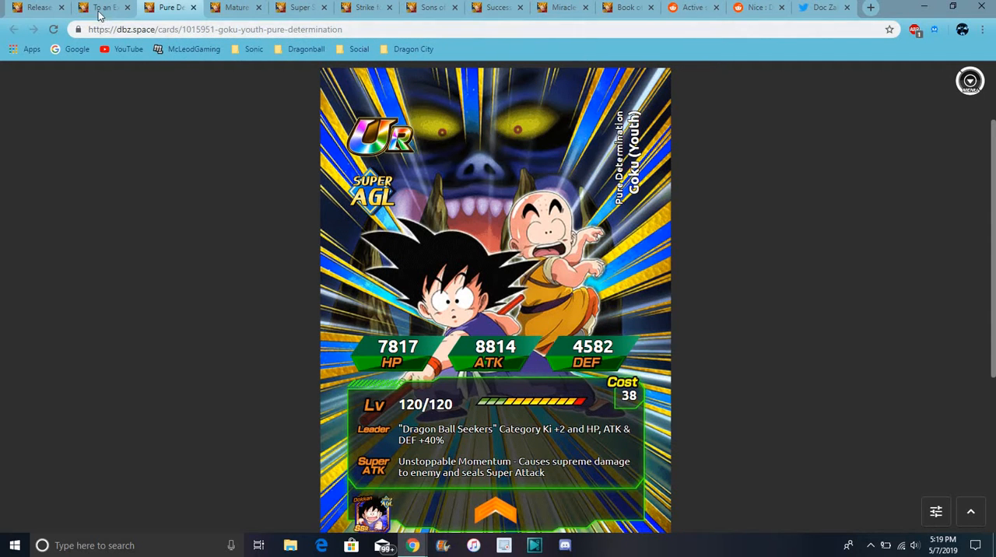
left_click(101, 7)
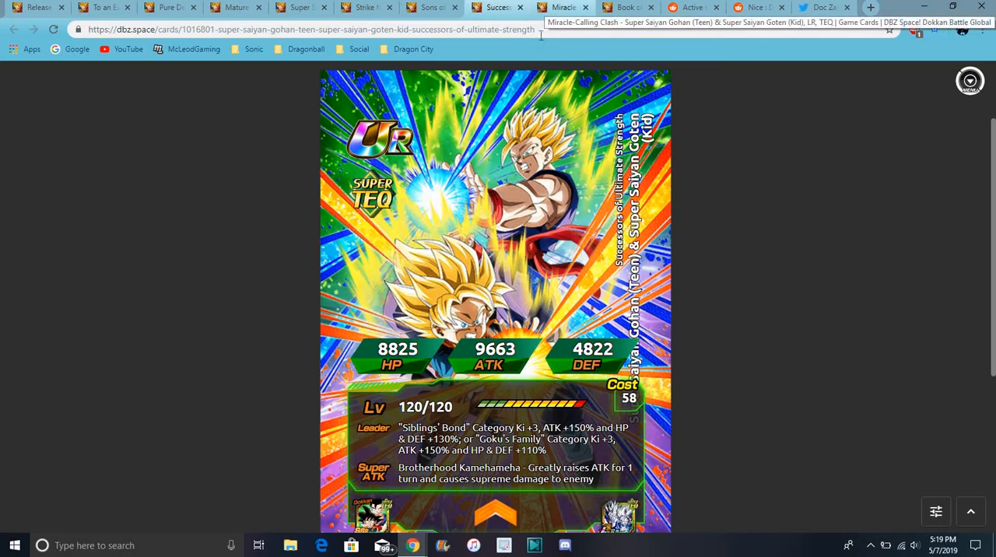
left_click(562, 7)
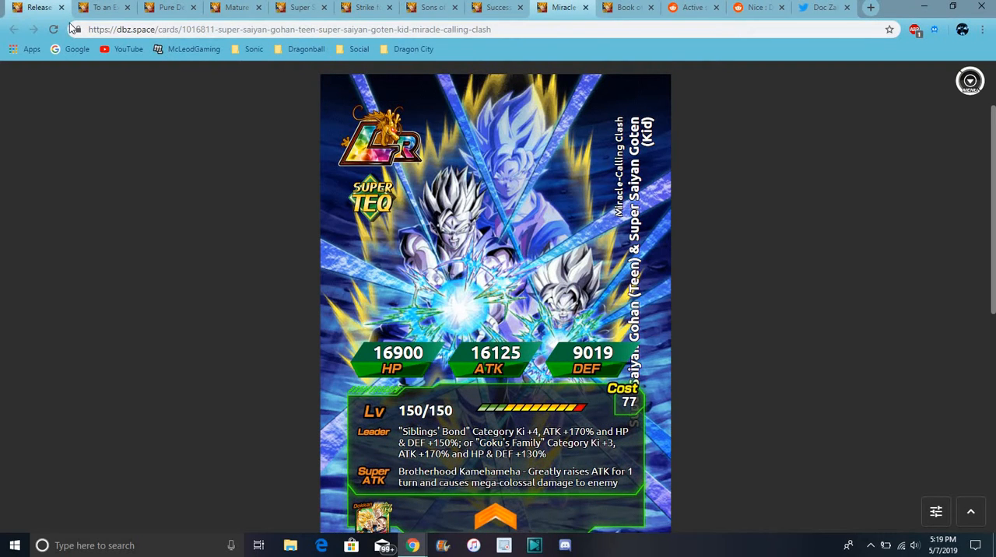